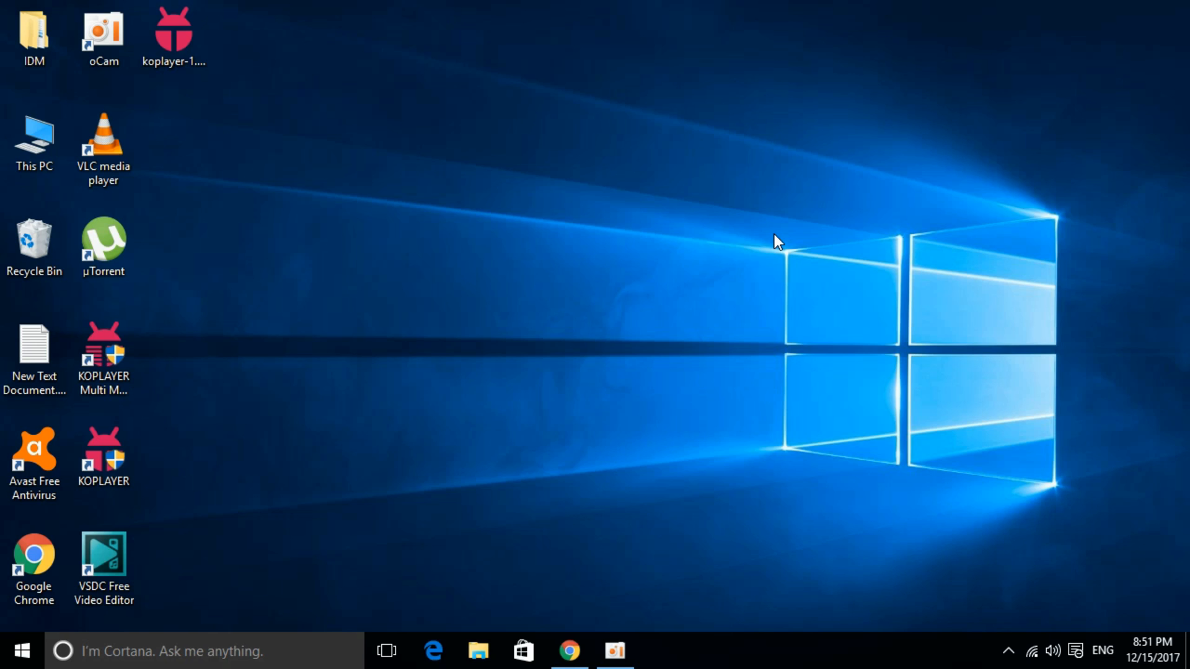
mouse_move(598, 508)
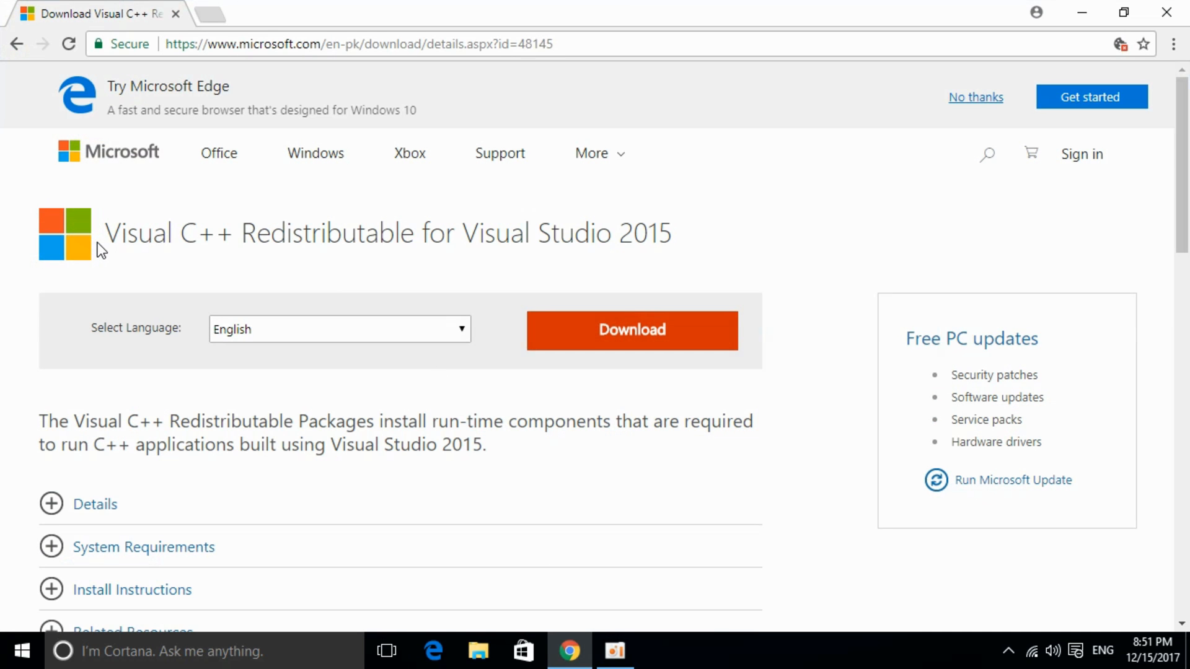
mouse_move(404, 227)
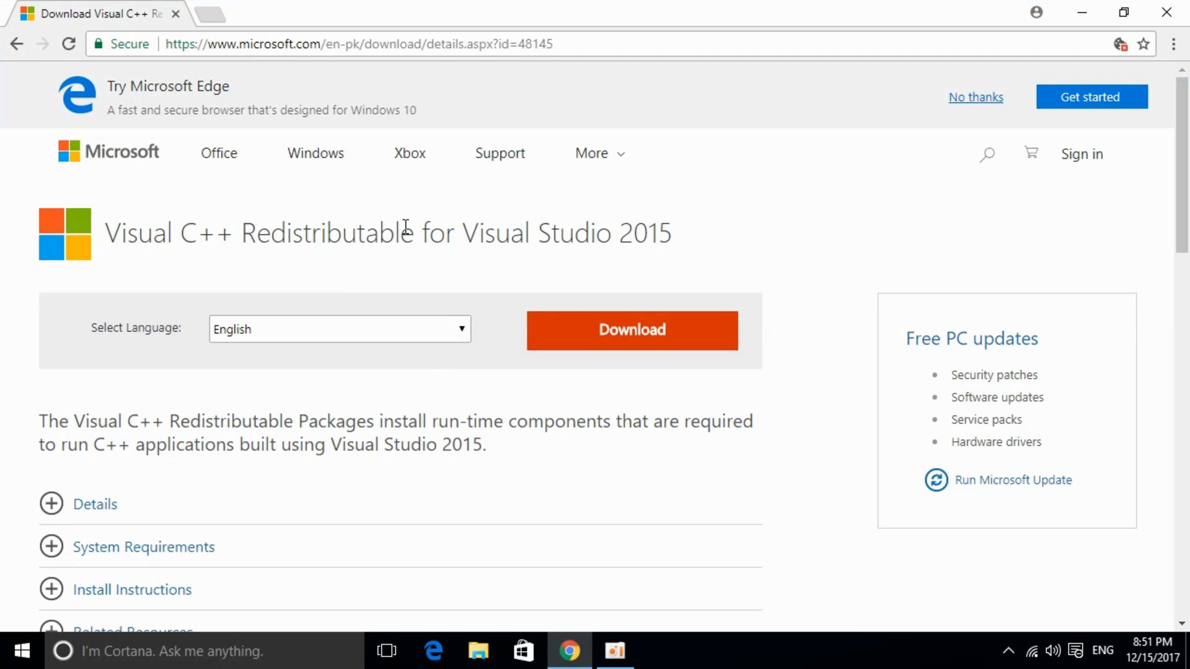
mouse_move(703, 234)
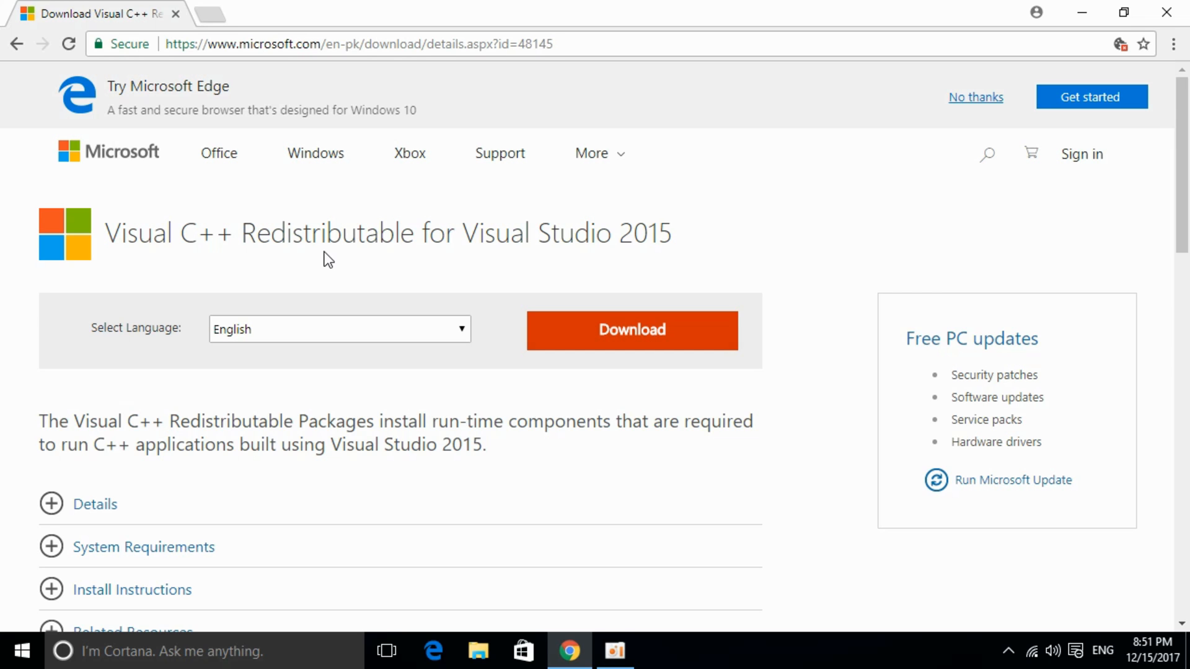
mouse_move(429, 273)
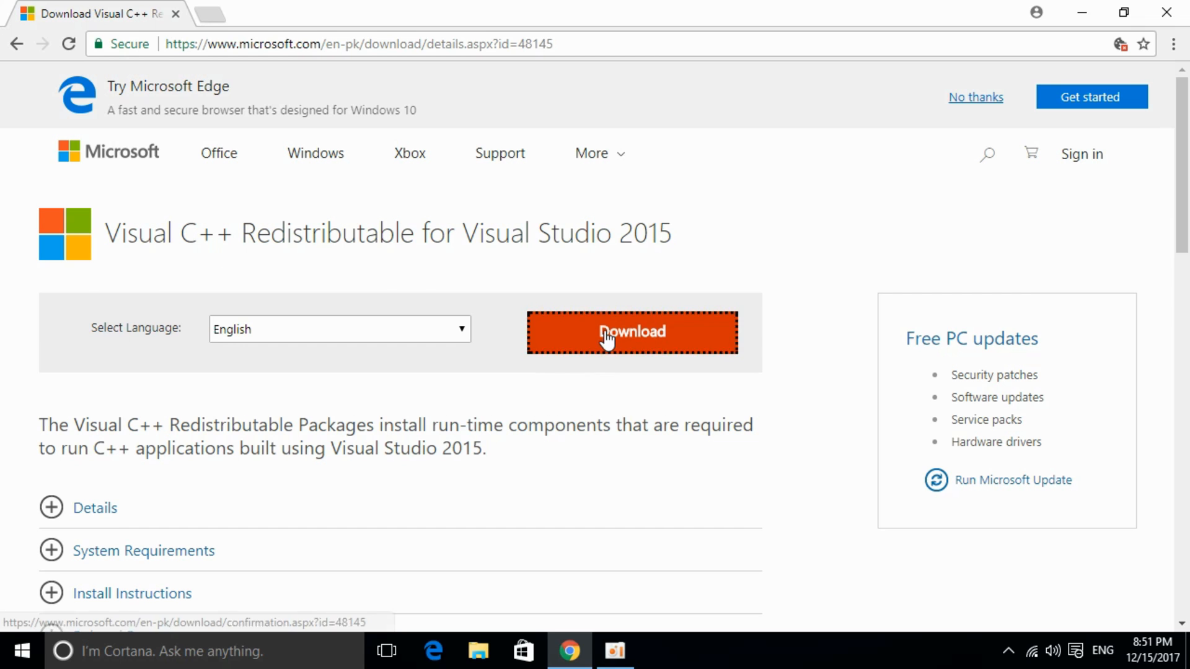
Step: Download vc_redist.x64.exe (13.8 MB) from Microsoft and show it in the Downloads folder
click(631, 332)
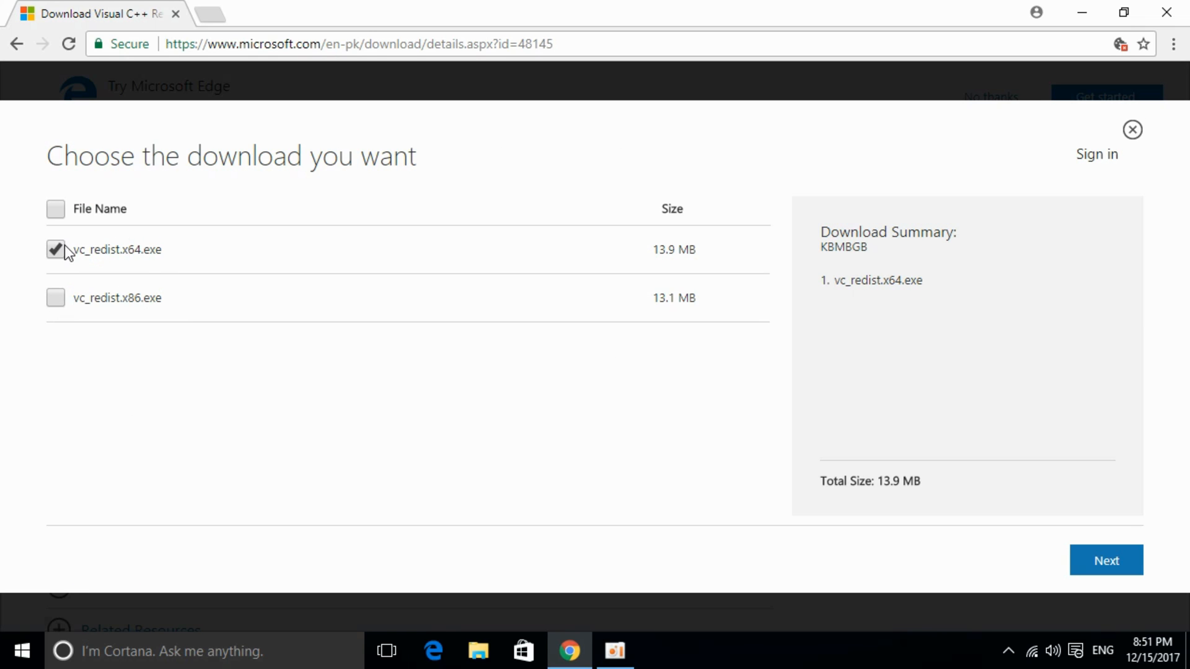
mouse_move(1140, 539)
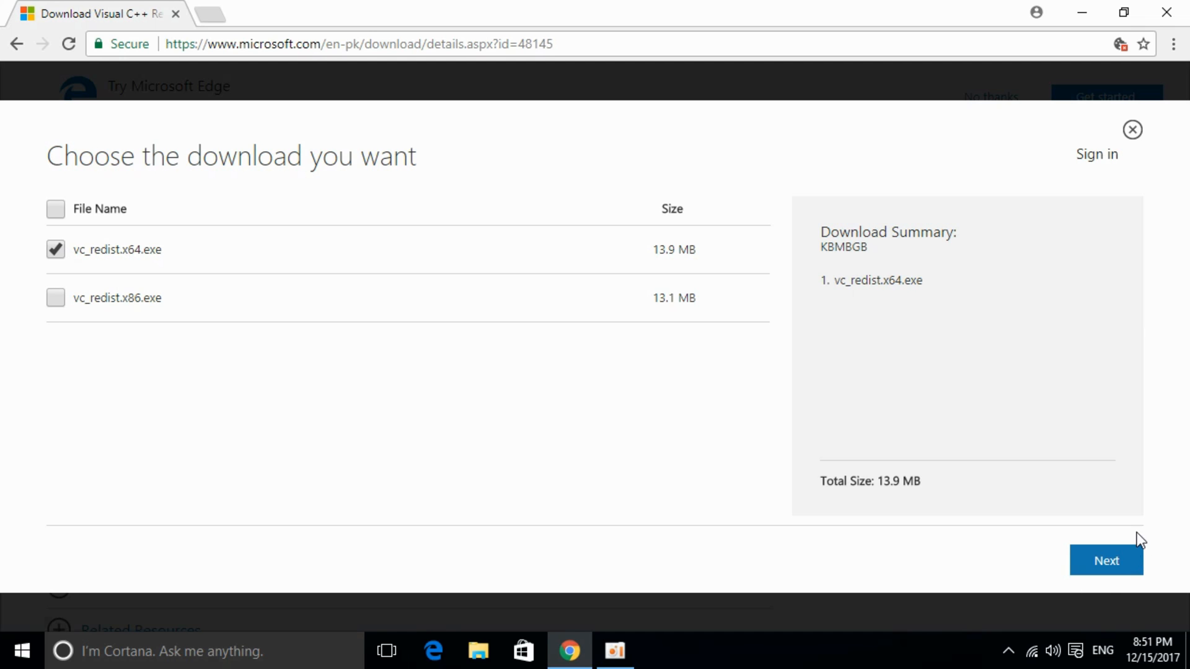
click(1106, 560)
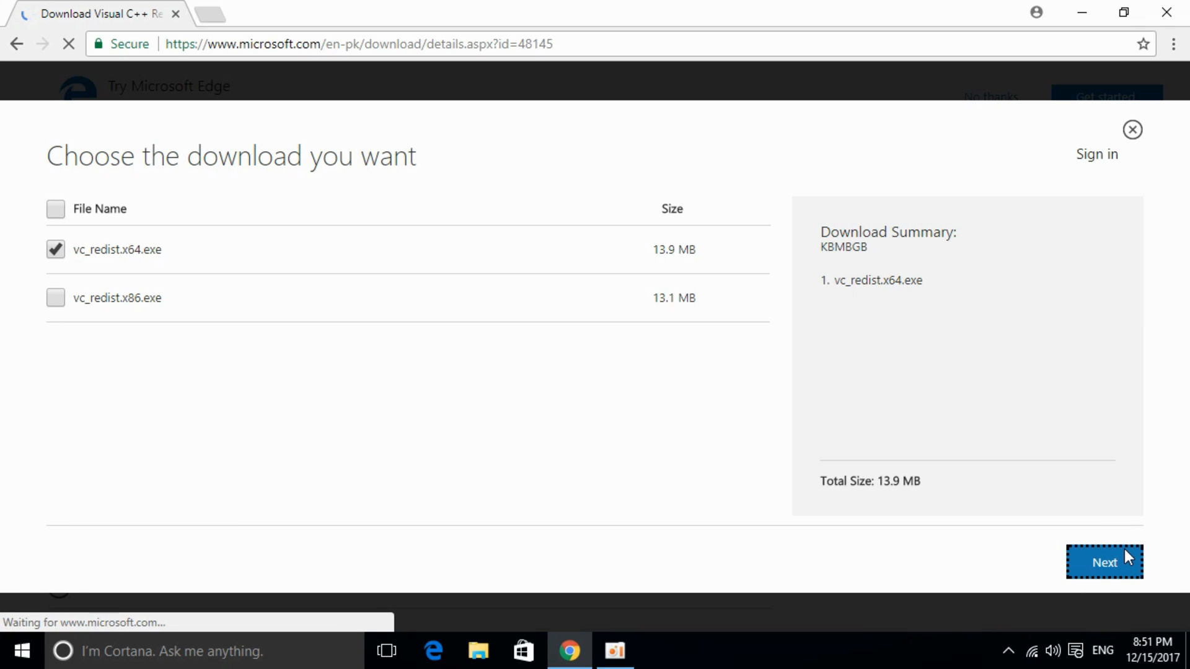
click(1104, 563)
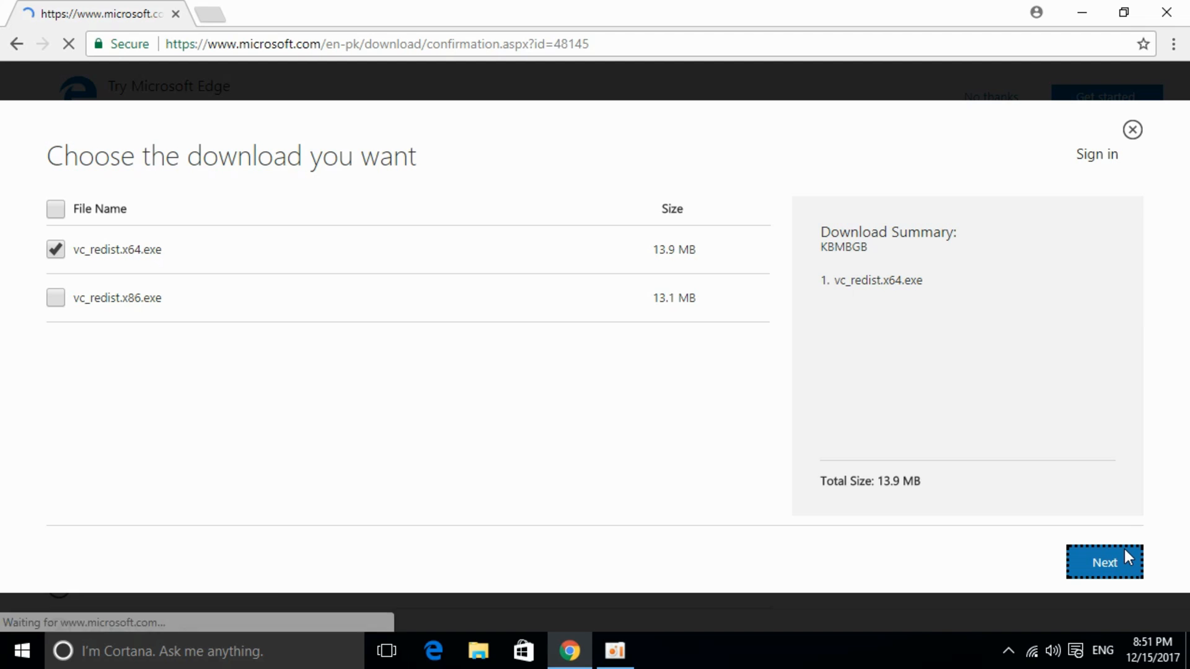
click(1104, 563)
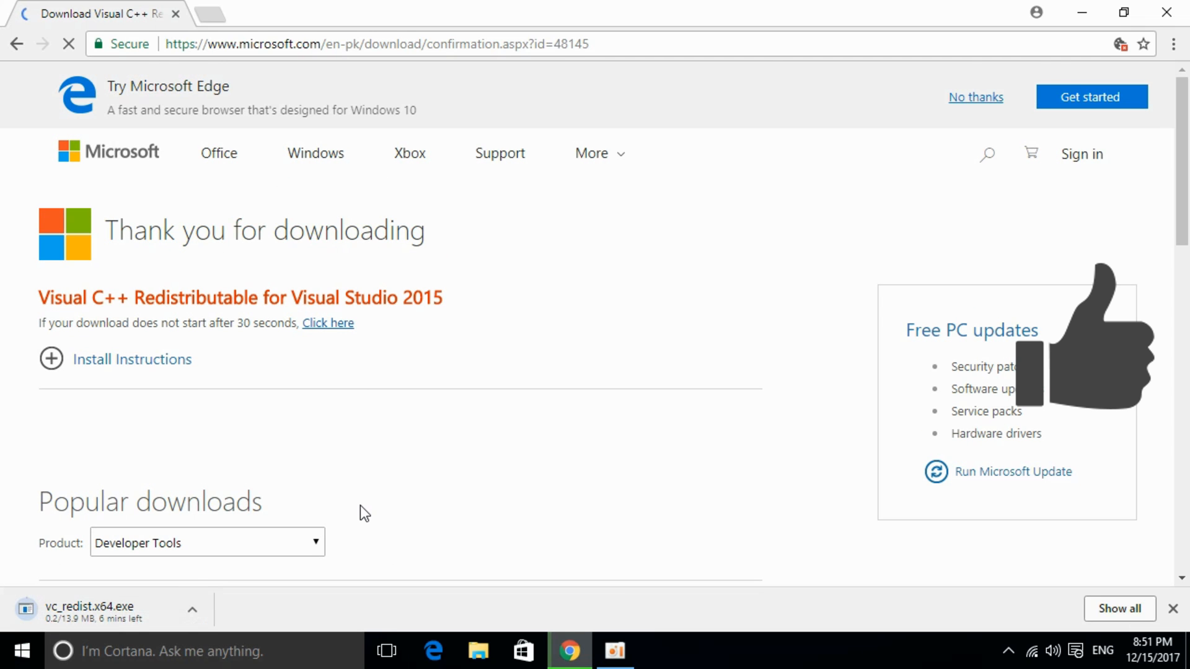
click(477, 651)
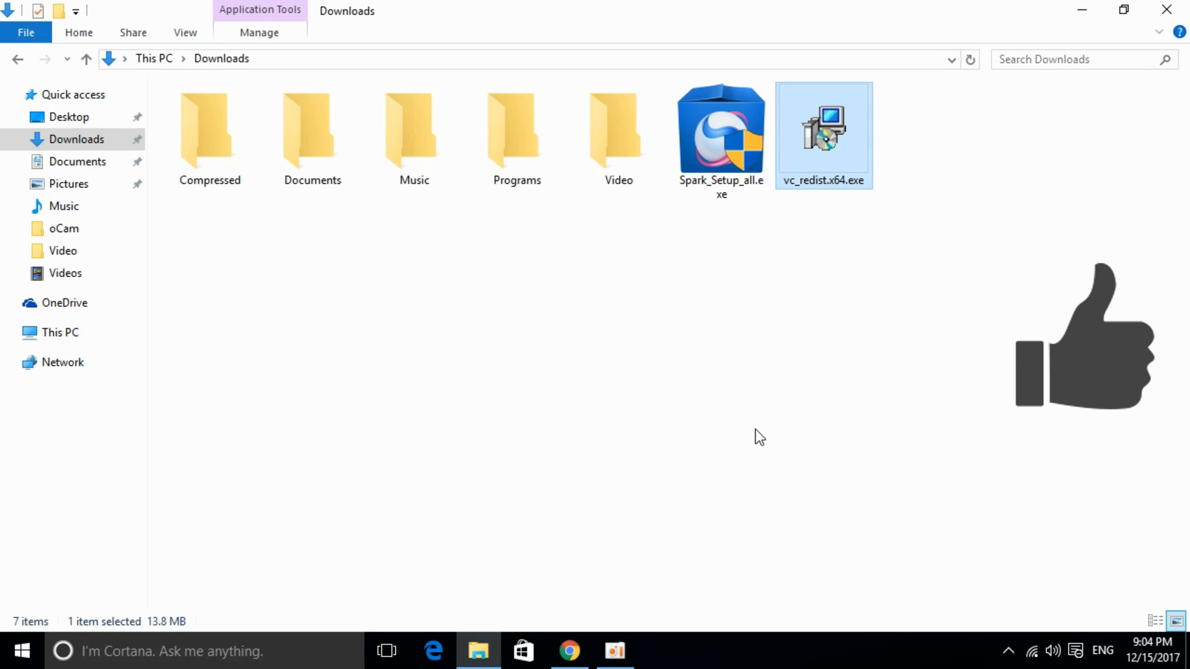
mouse_move(840, 165)
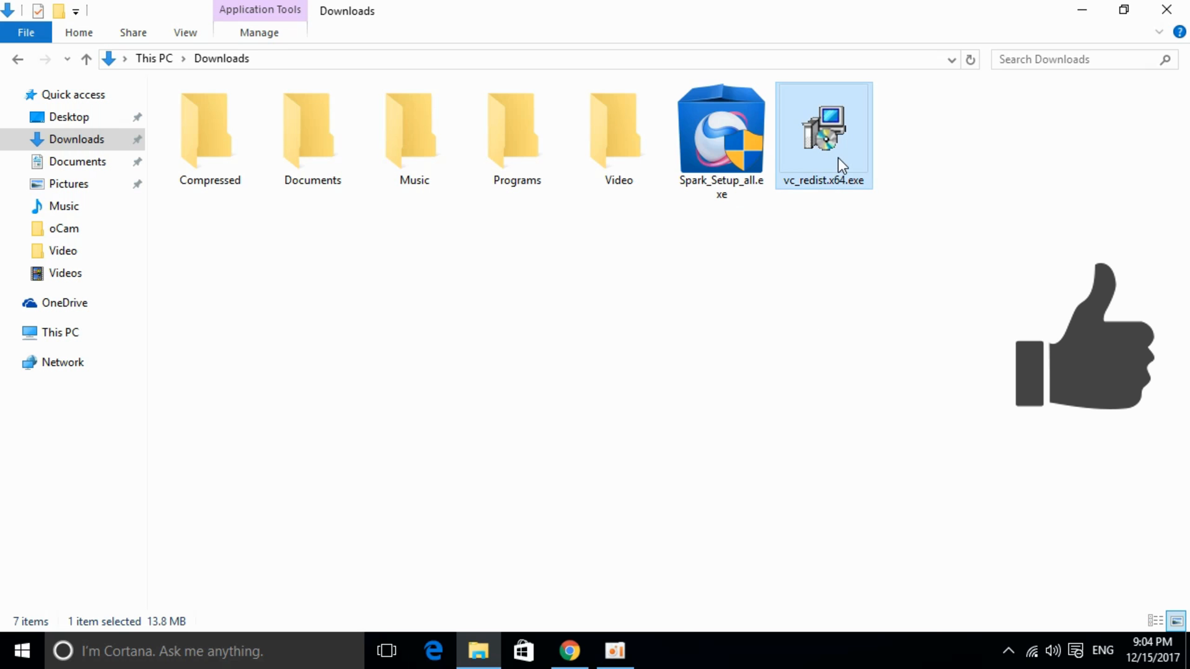
Step: Run vc_redist.x64.exe, accept the license, install 14.0.23026 to Setup Successful and close it
double_click(823, 132)
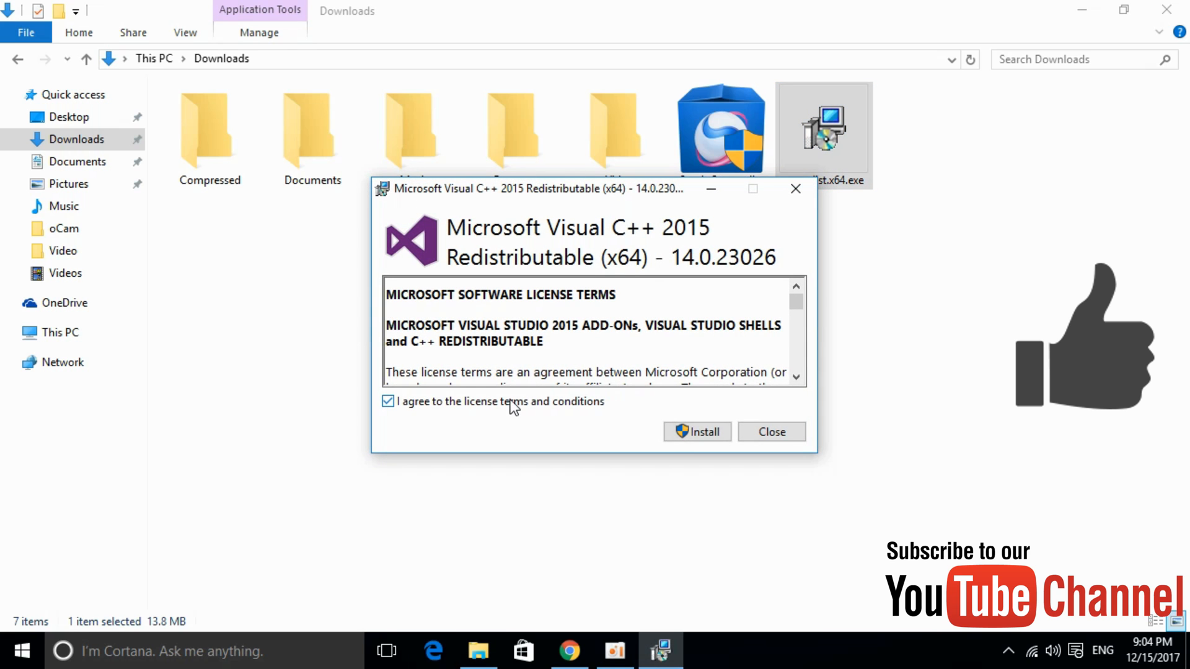
click(695, 431)
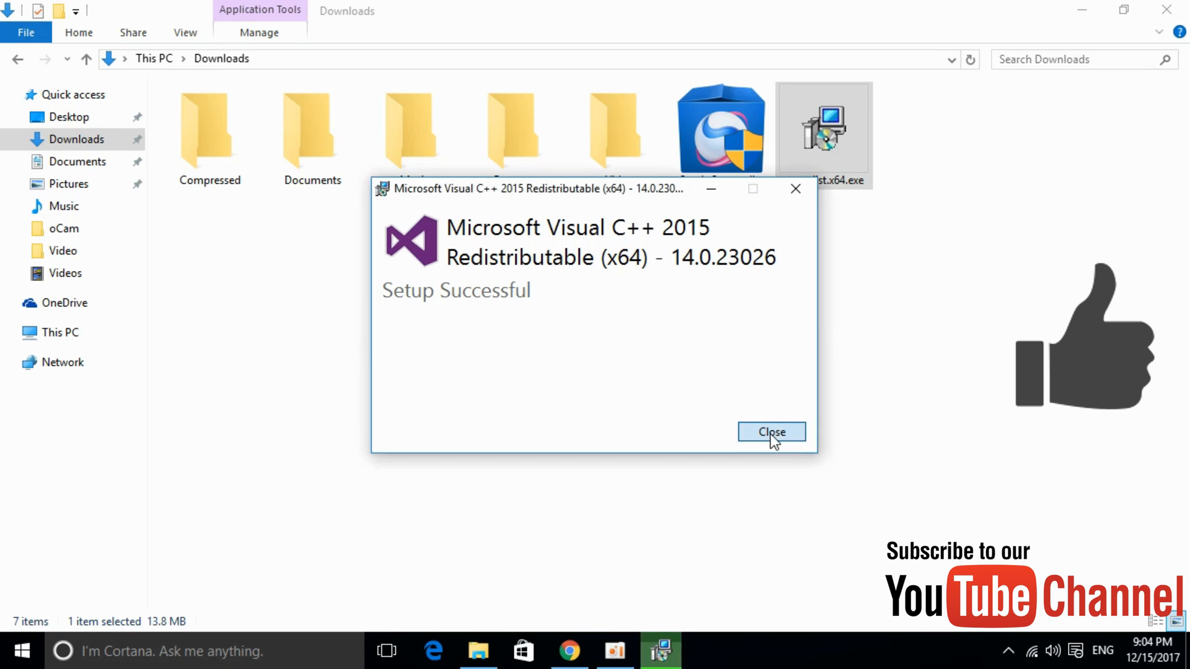
click(770, 432)
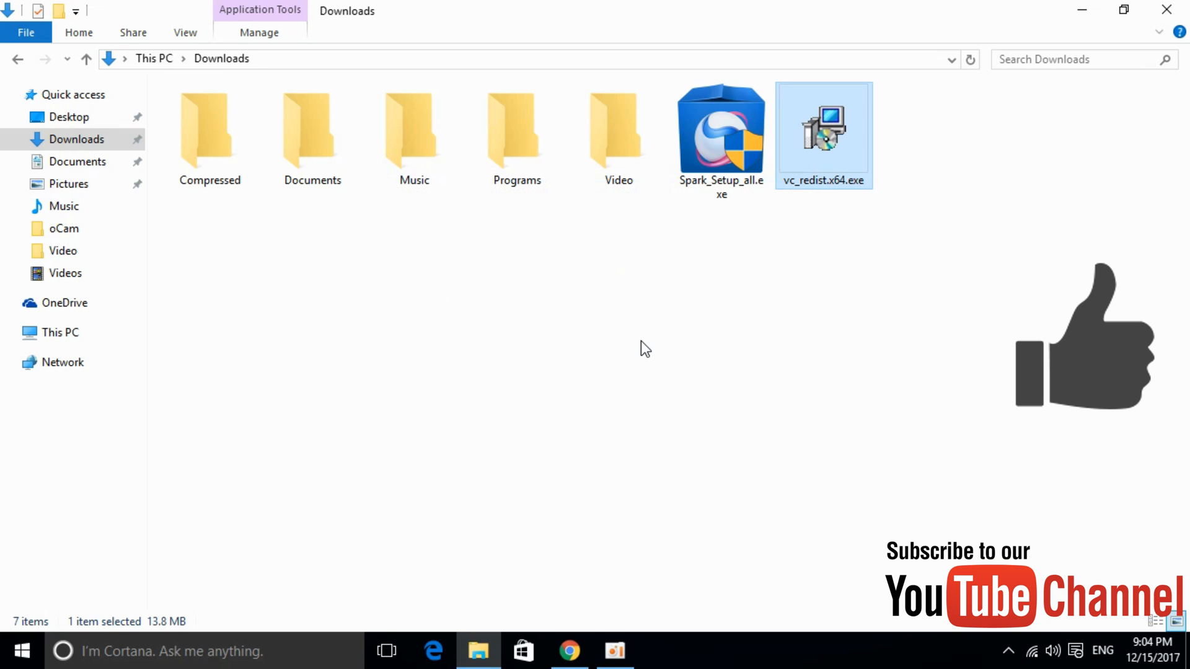